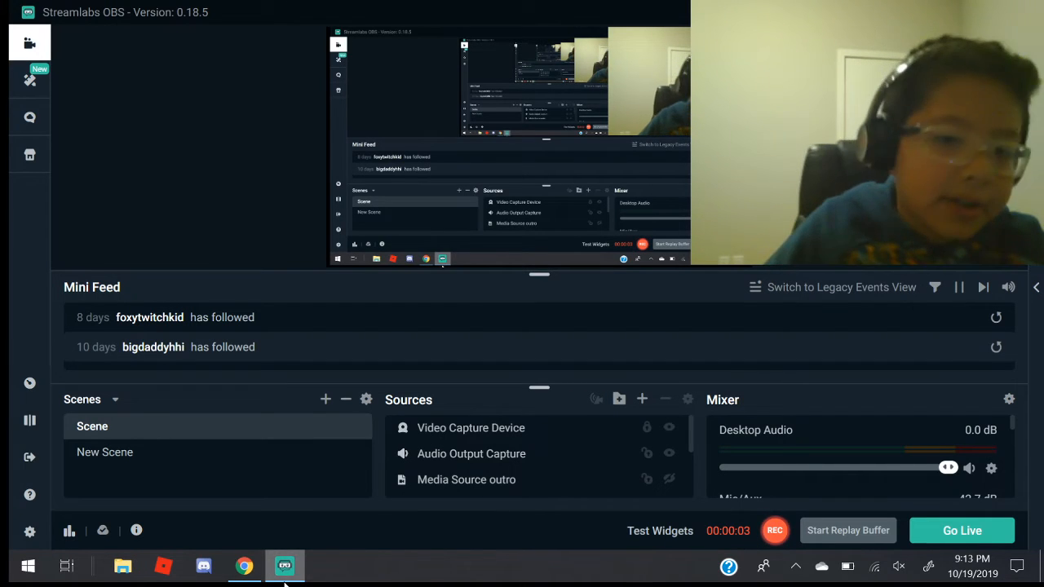
{"action": "mouse_move", "coordinate": [475, 350]}
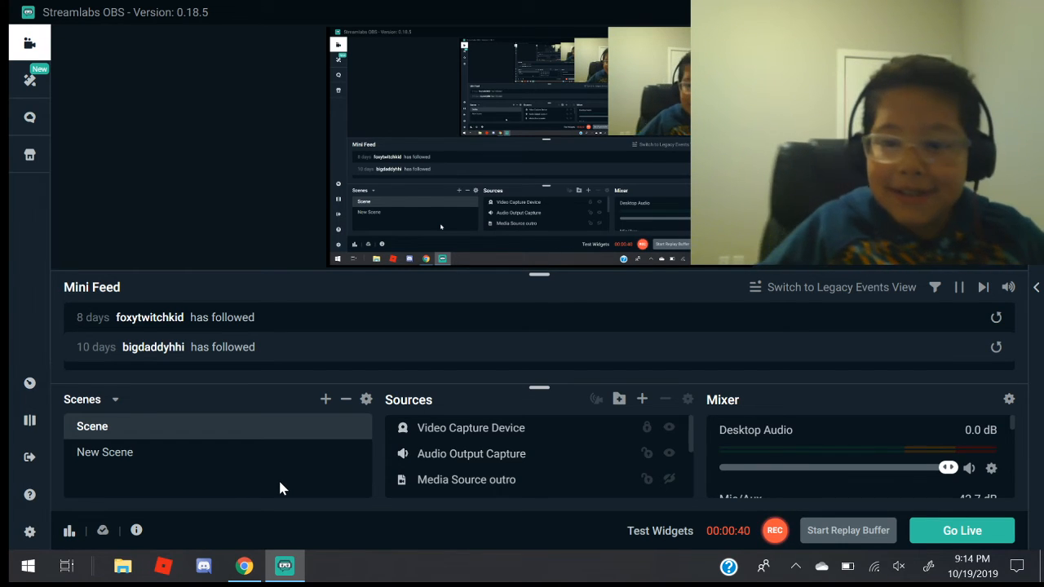
{"action": "mouse_move", "coordinate": [625, 148]}
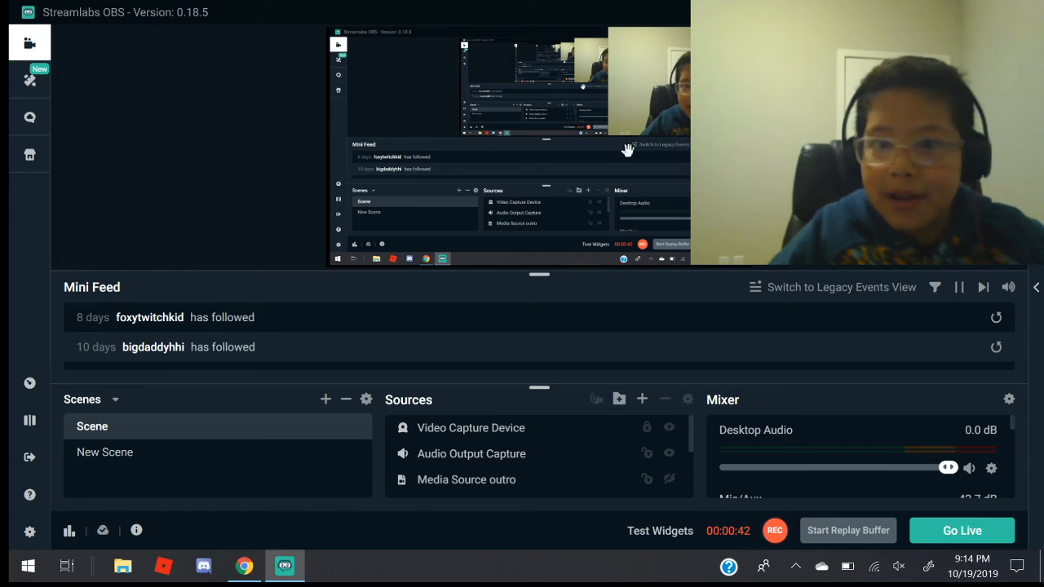
{"action": "mouse_move", "coordinate": [491, 206]}
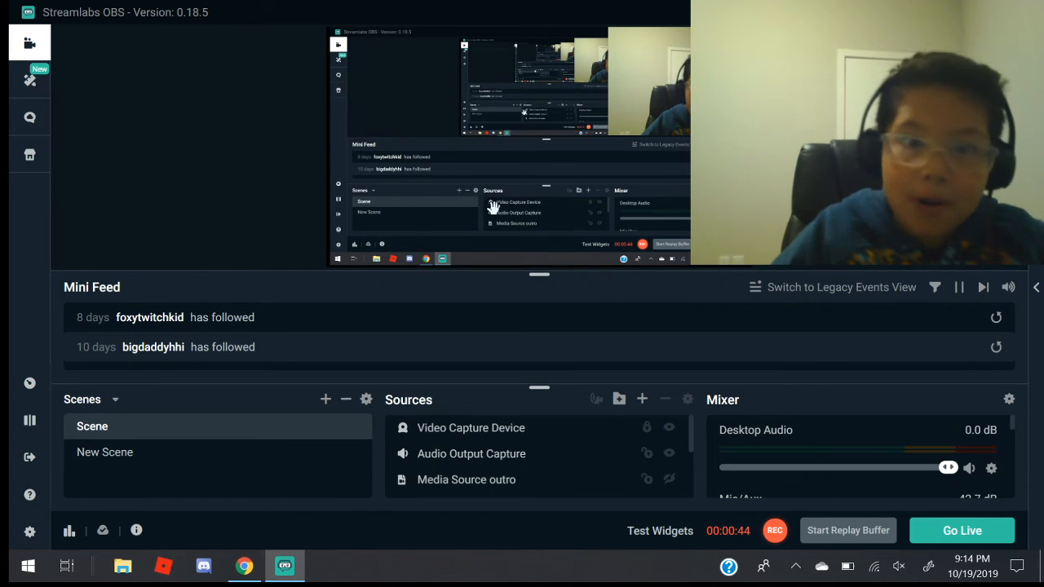